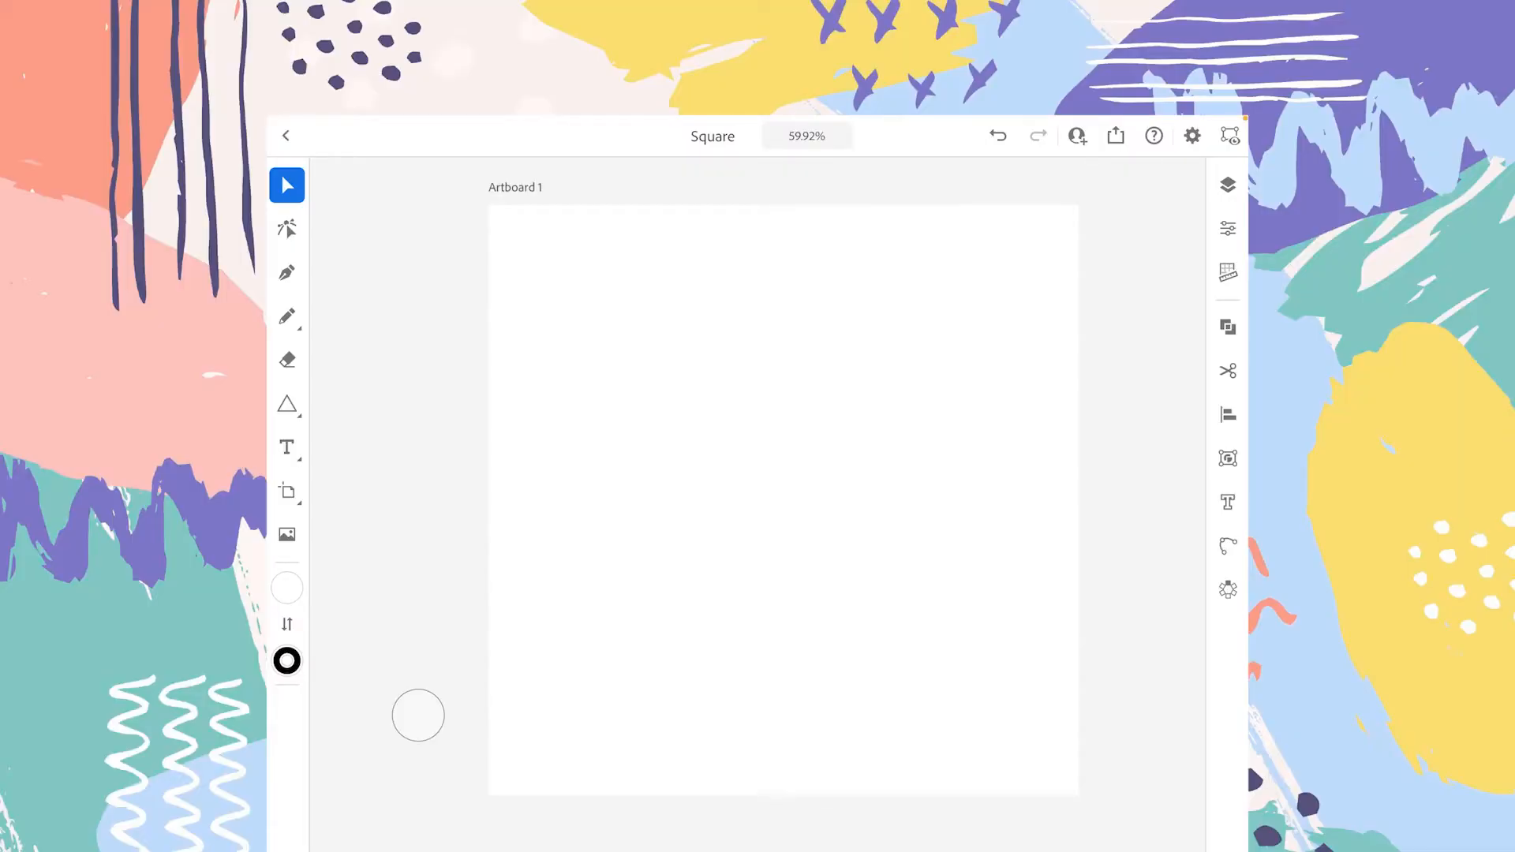
Combine all on the selected square and circle into one merged outline
left_click(1227, 325)
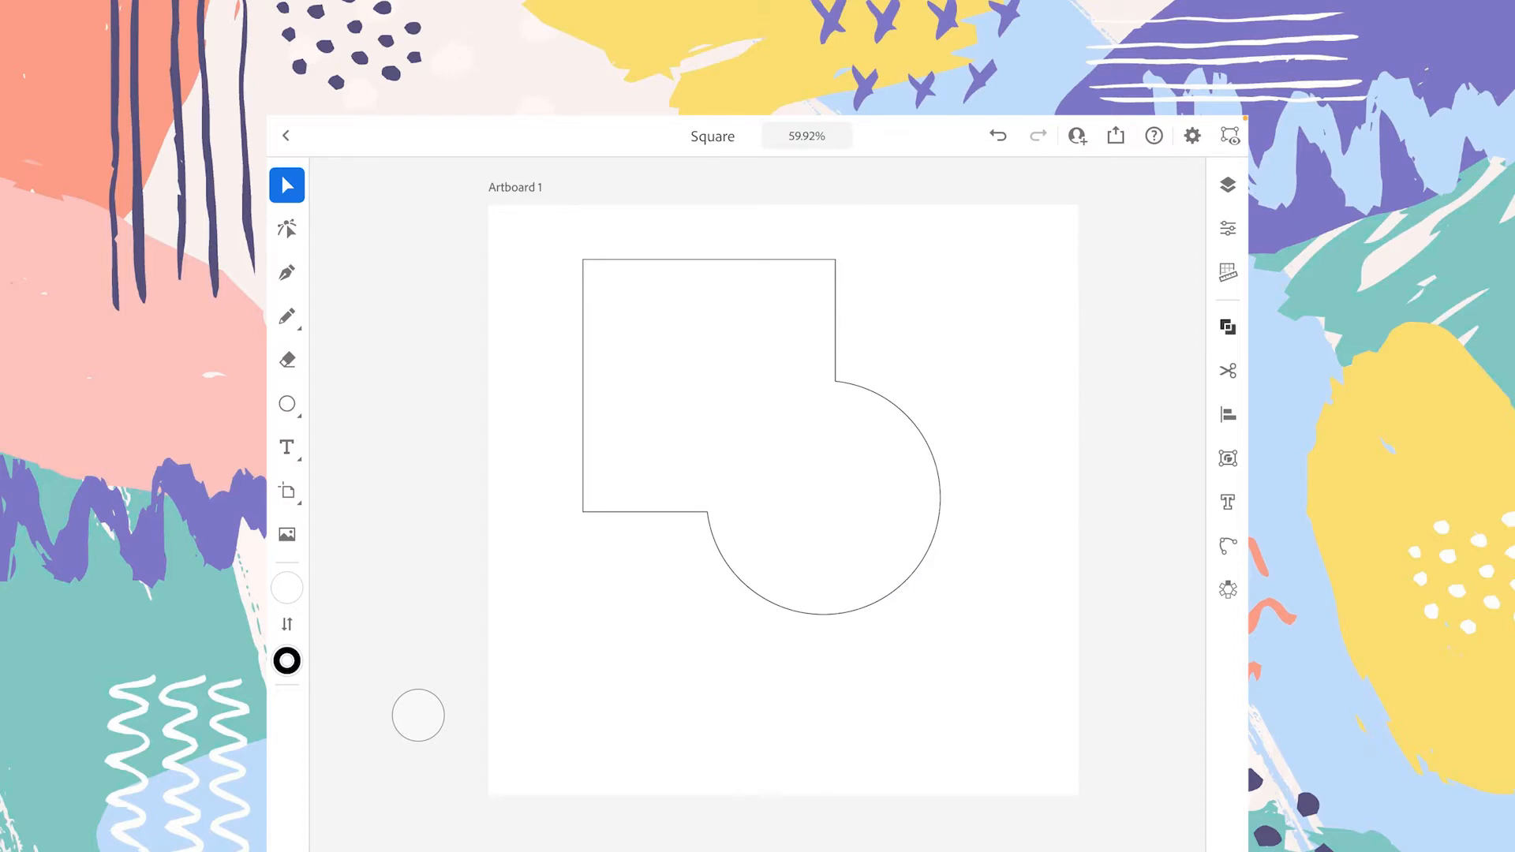
Undo the combine, then Intersect the square and circle to keep only the quarter-circle overlap
left_click(1227, 326)
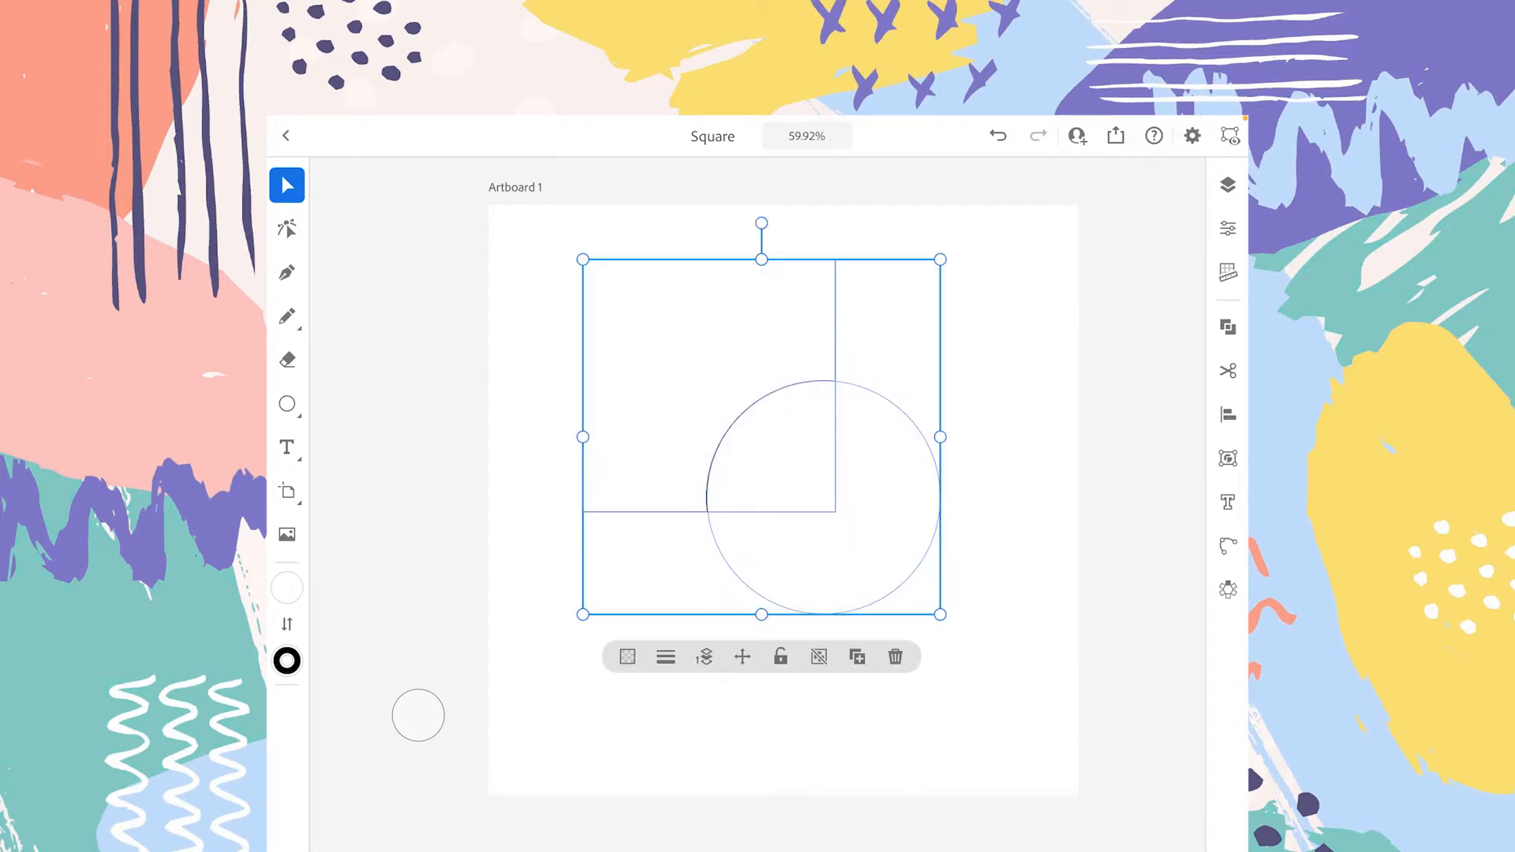
left_click(1227, 327)
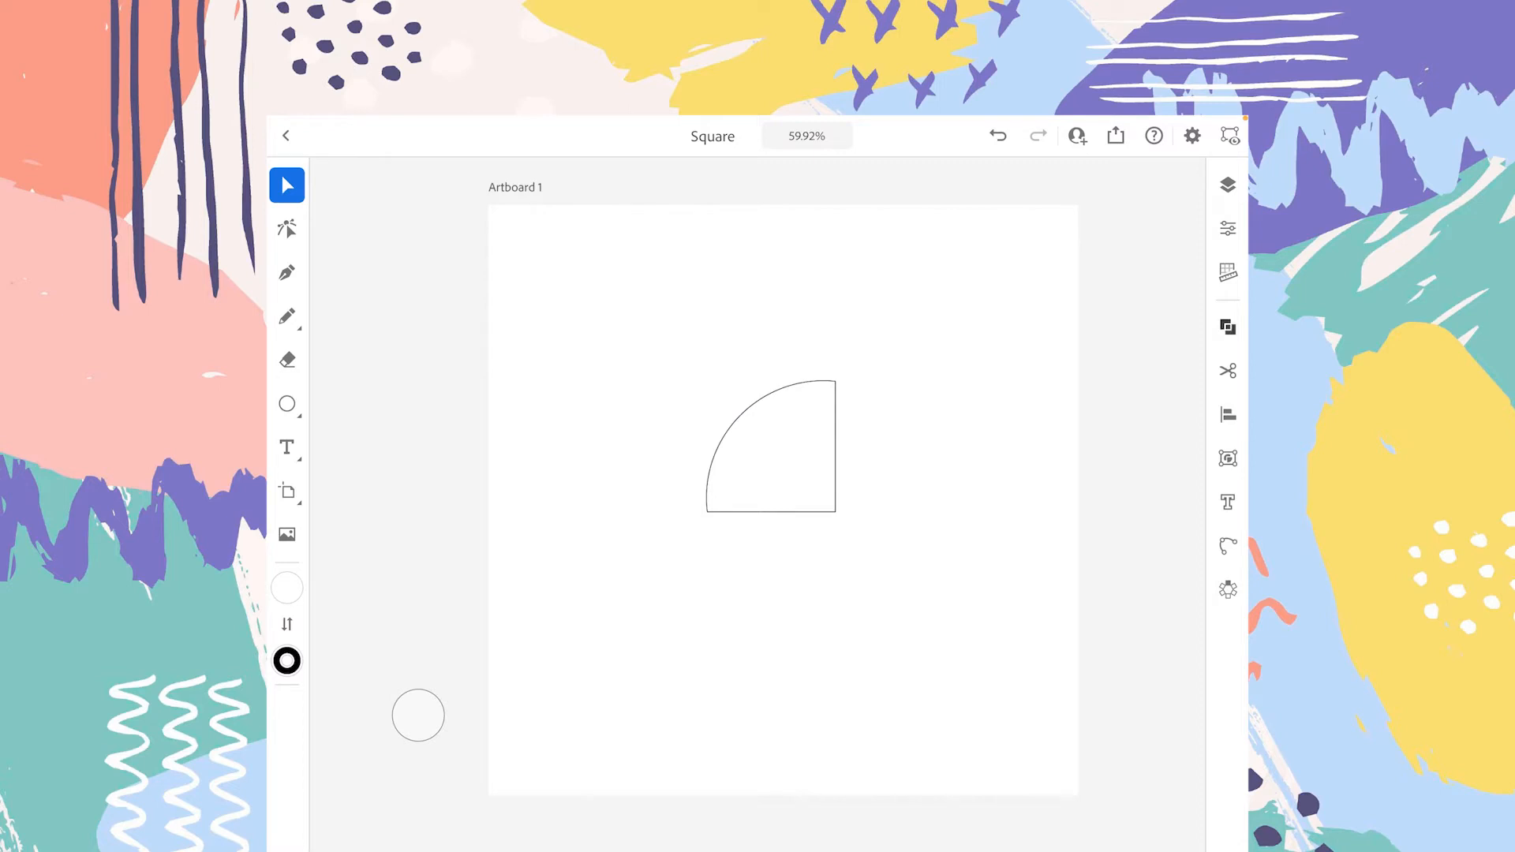
Undo the intersect and marquee-select the restored square and circle together
left_click(1226, 327)
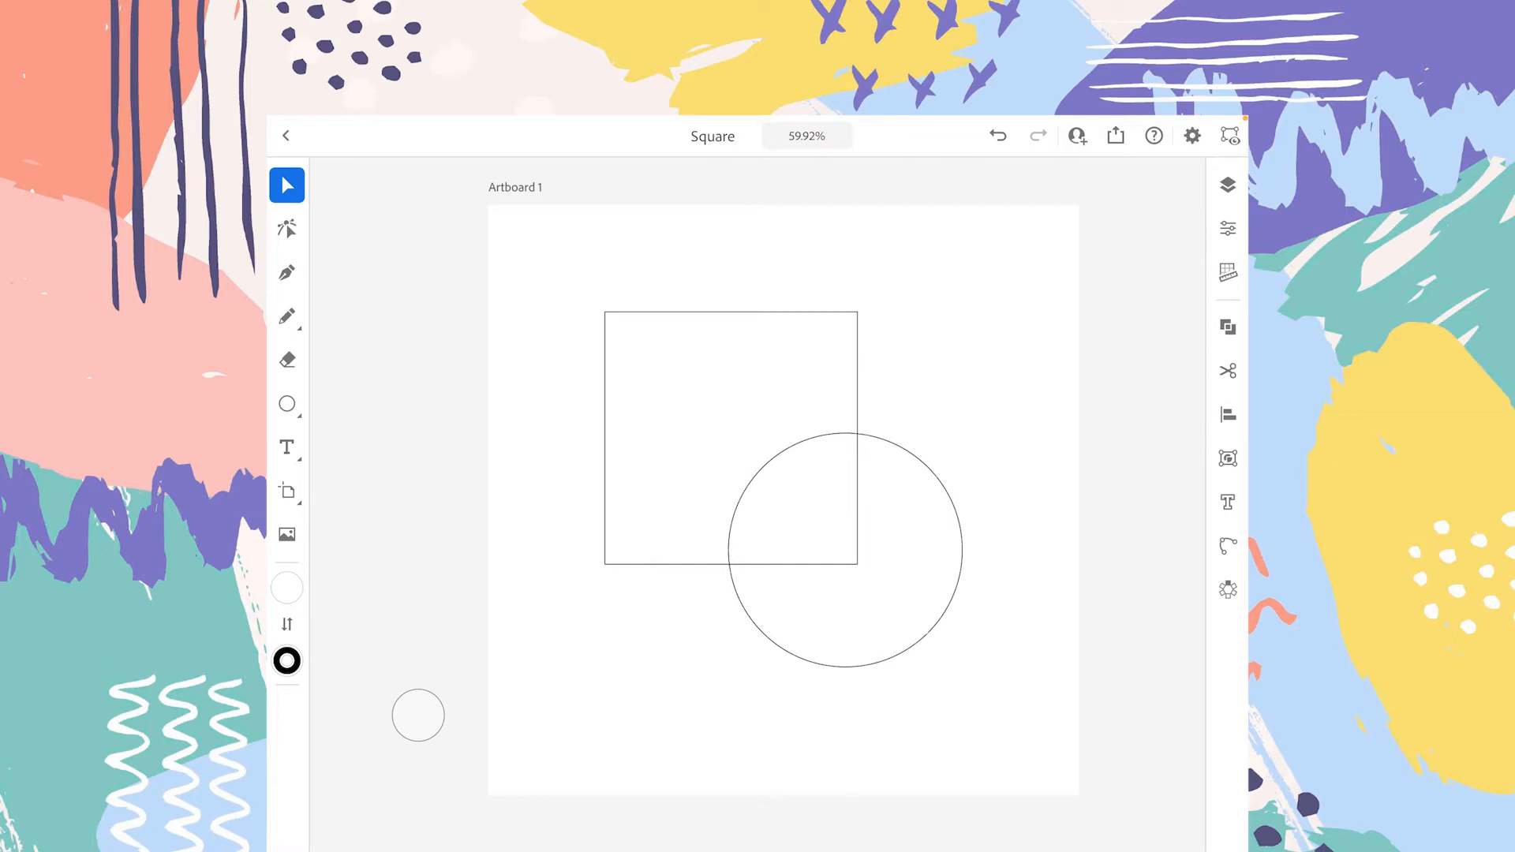
left_click(1228, 326)
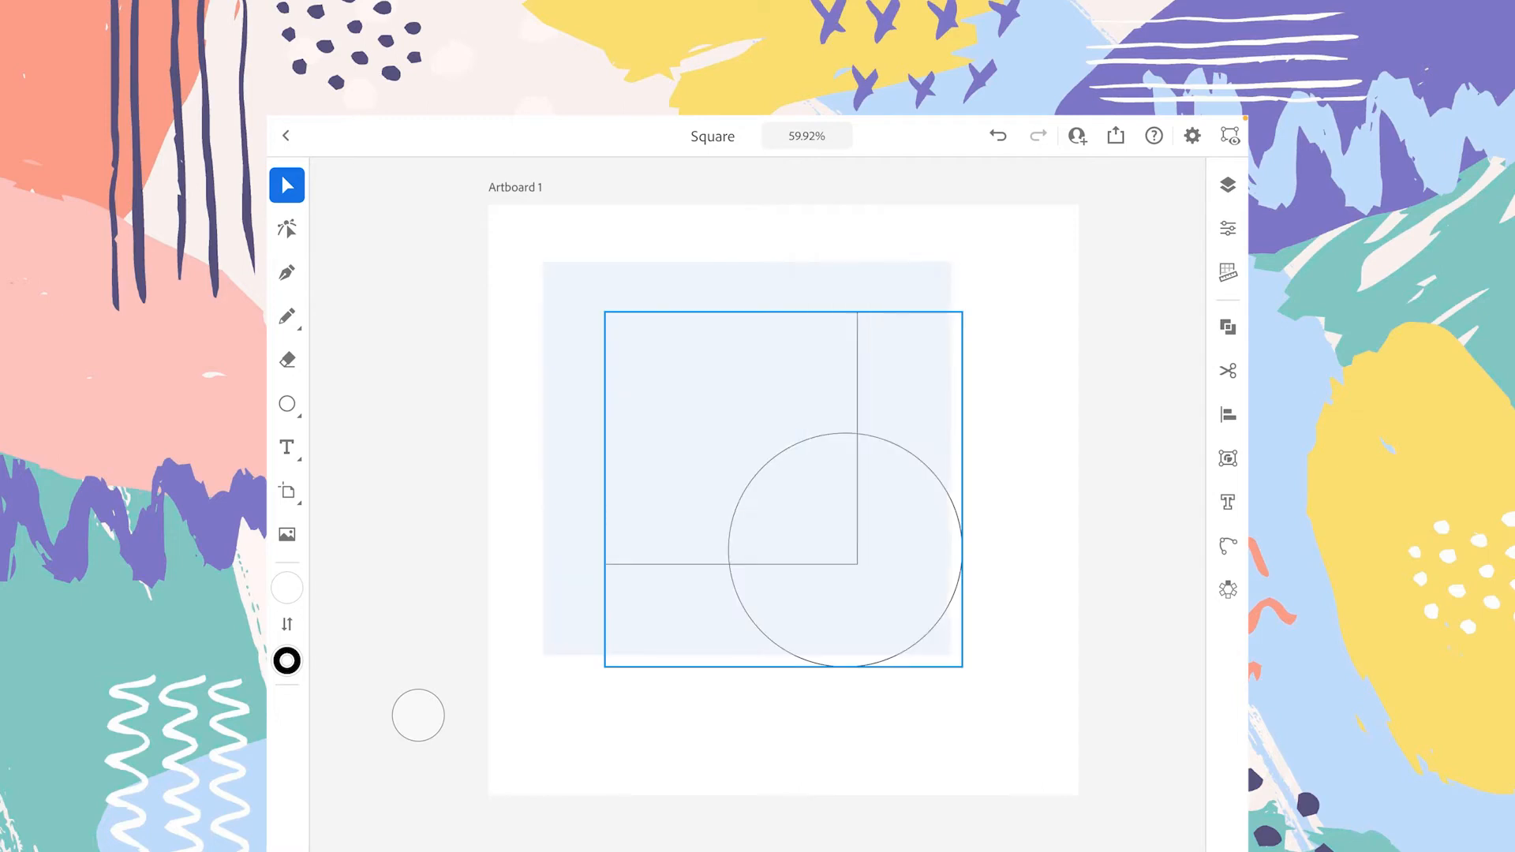
left_click_drag(783, 483, 764, 435)
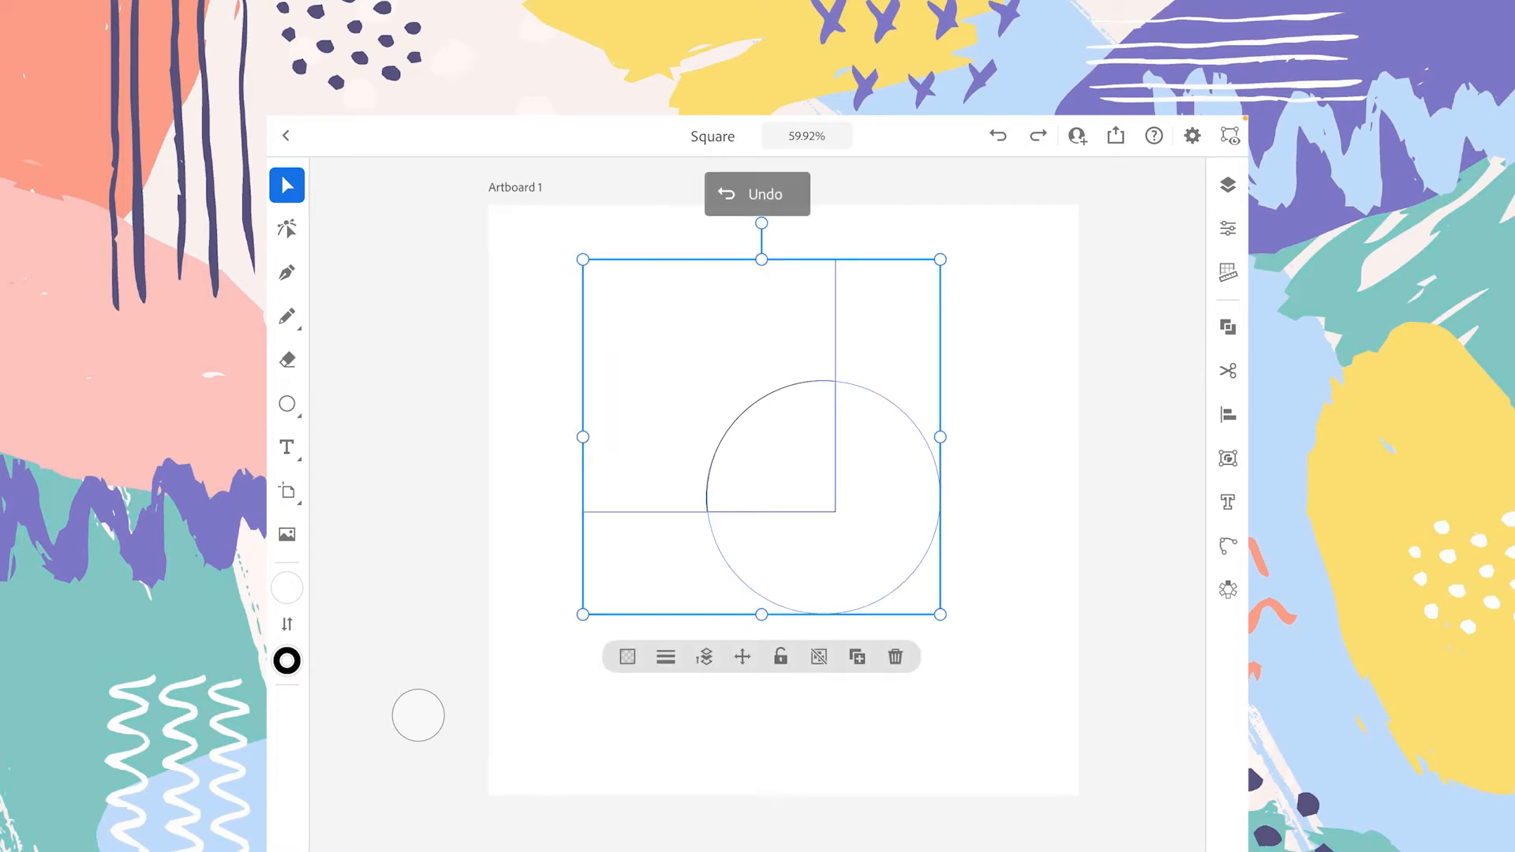
Start Shape builder and sweep across the square and circle regions to merge them
left_click(1228, 326)
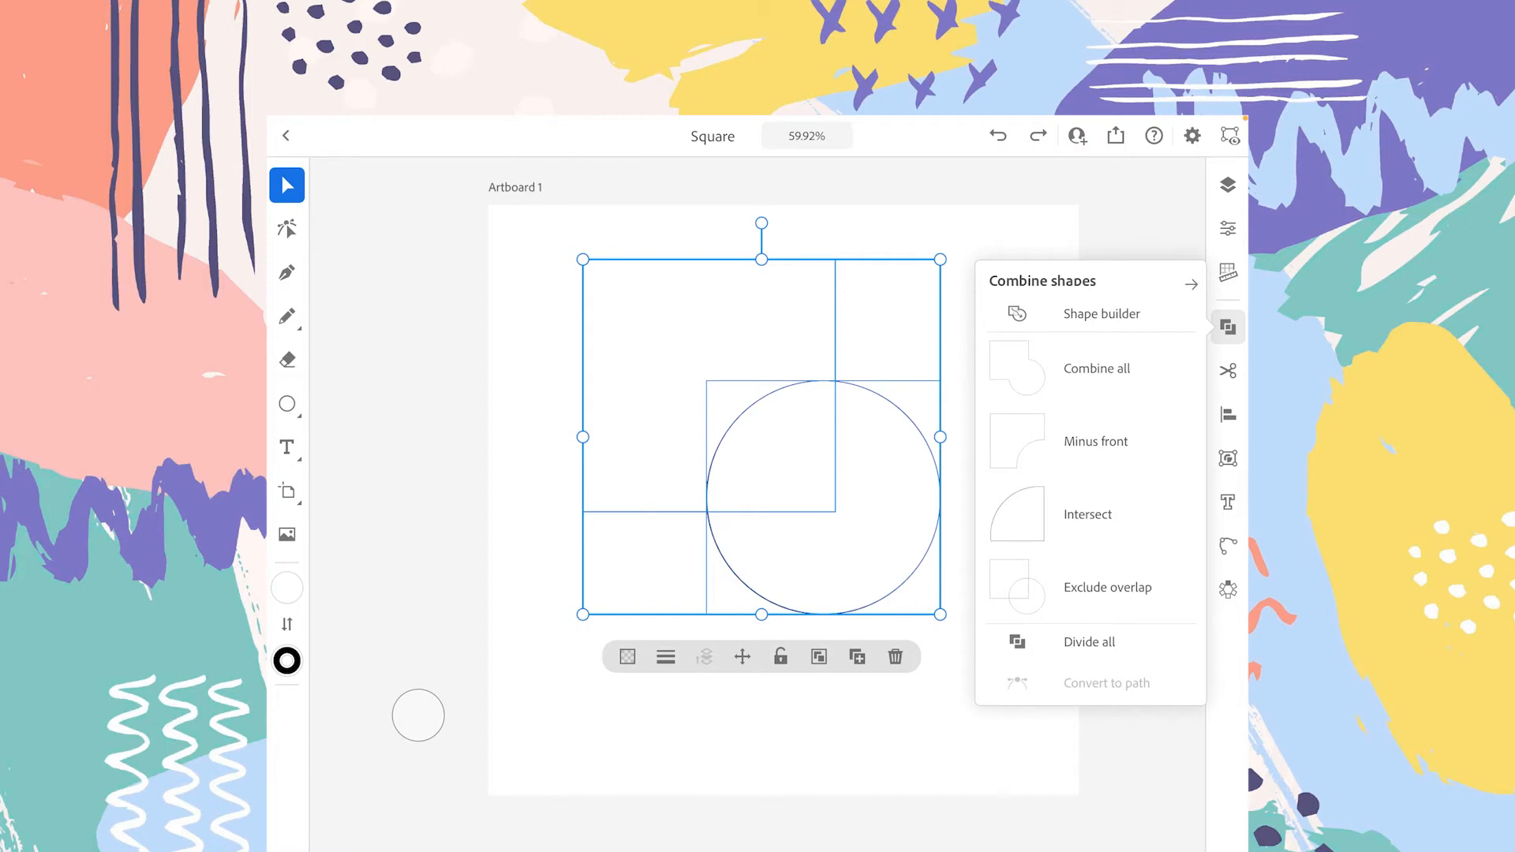
left_click(1101, 312)
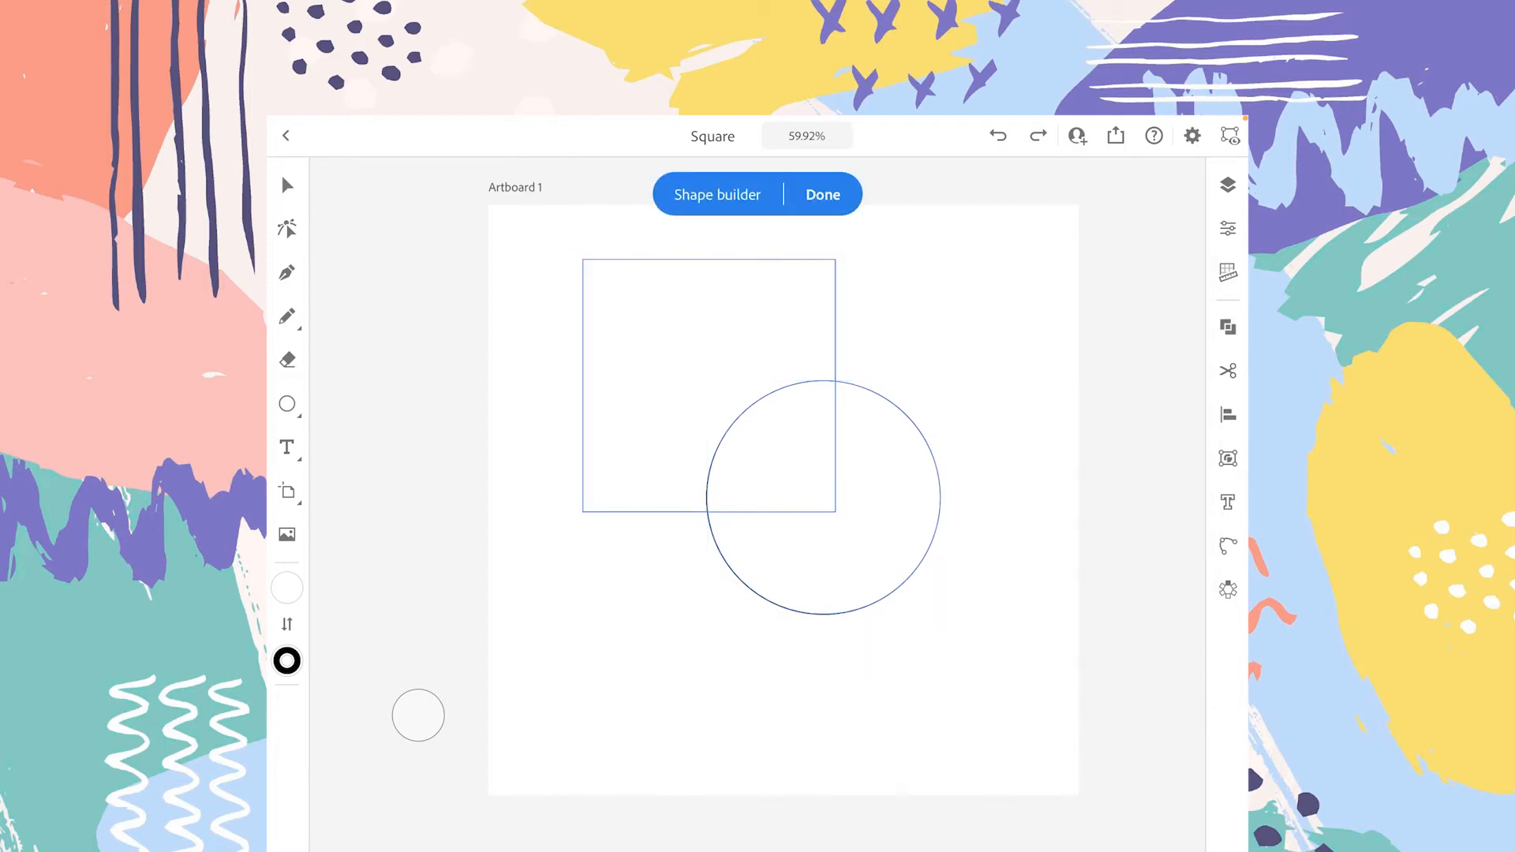
left_click_drag(663, 322, 805, 506)
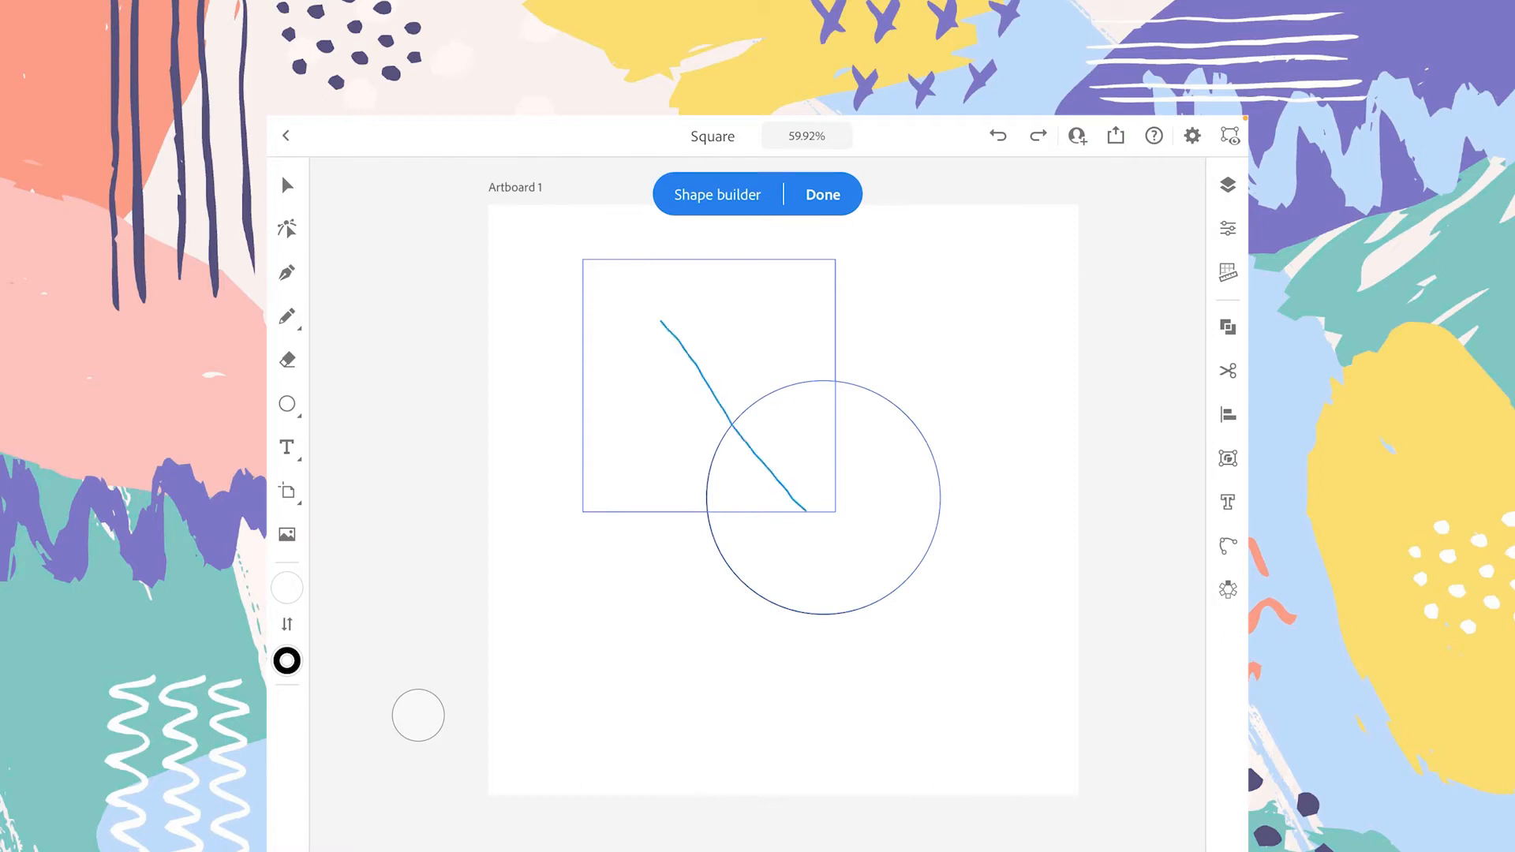
left_click_drag(802, 507, 841, 556)
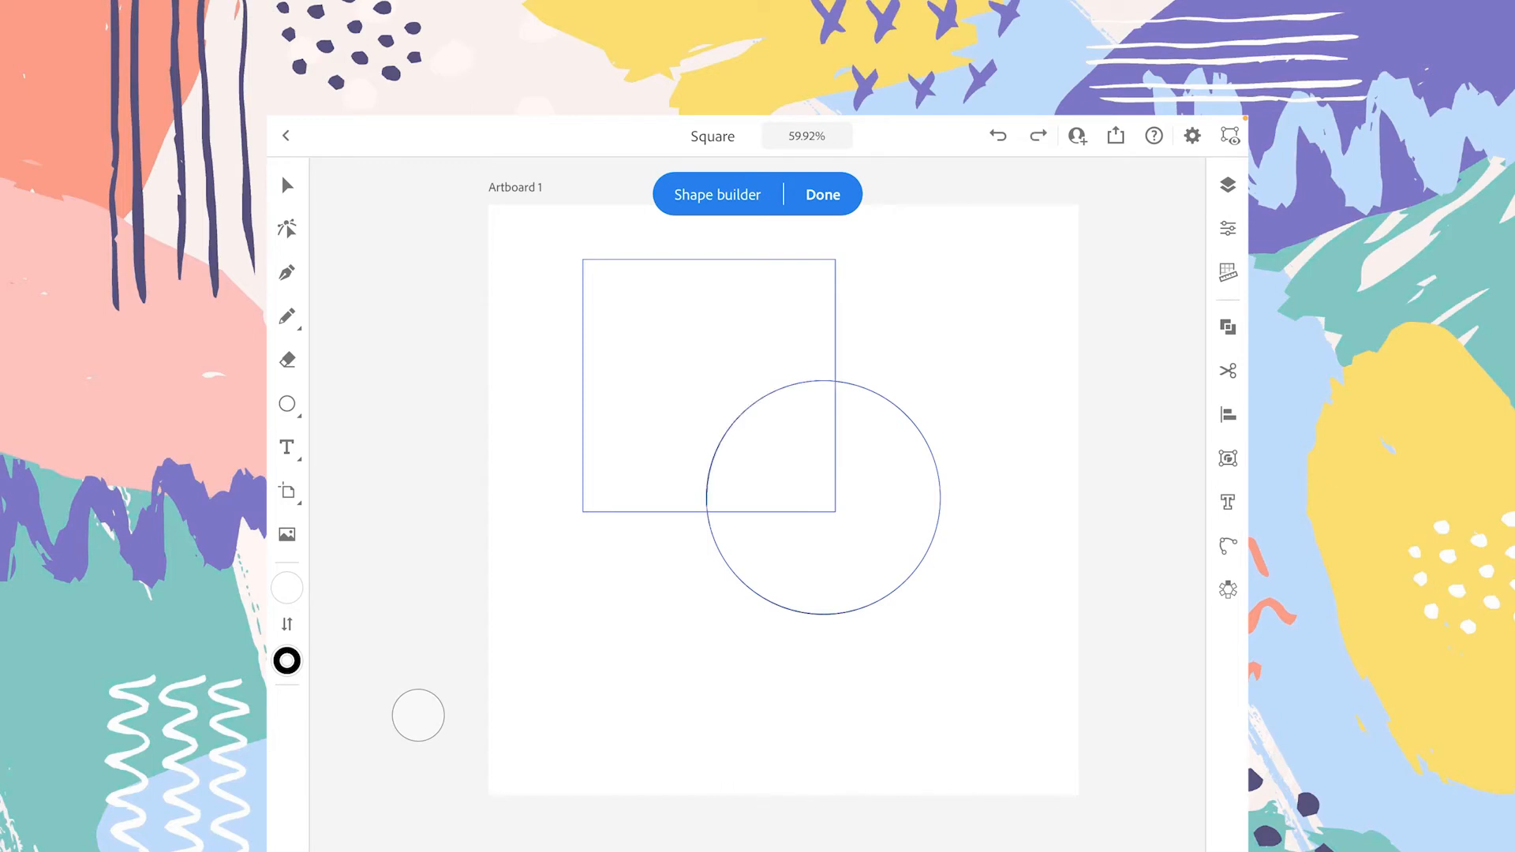
Finish shape building, Divide all, and pull one divided piece apart
left_click(1228, 327)
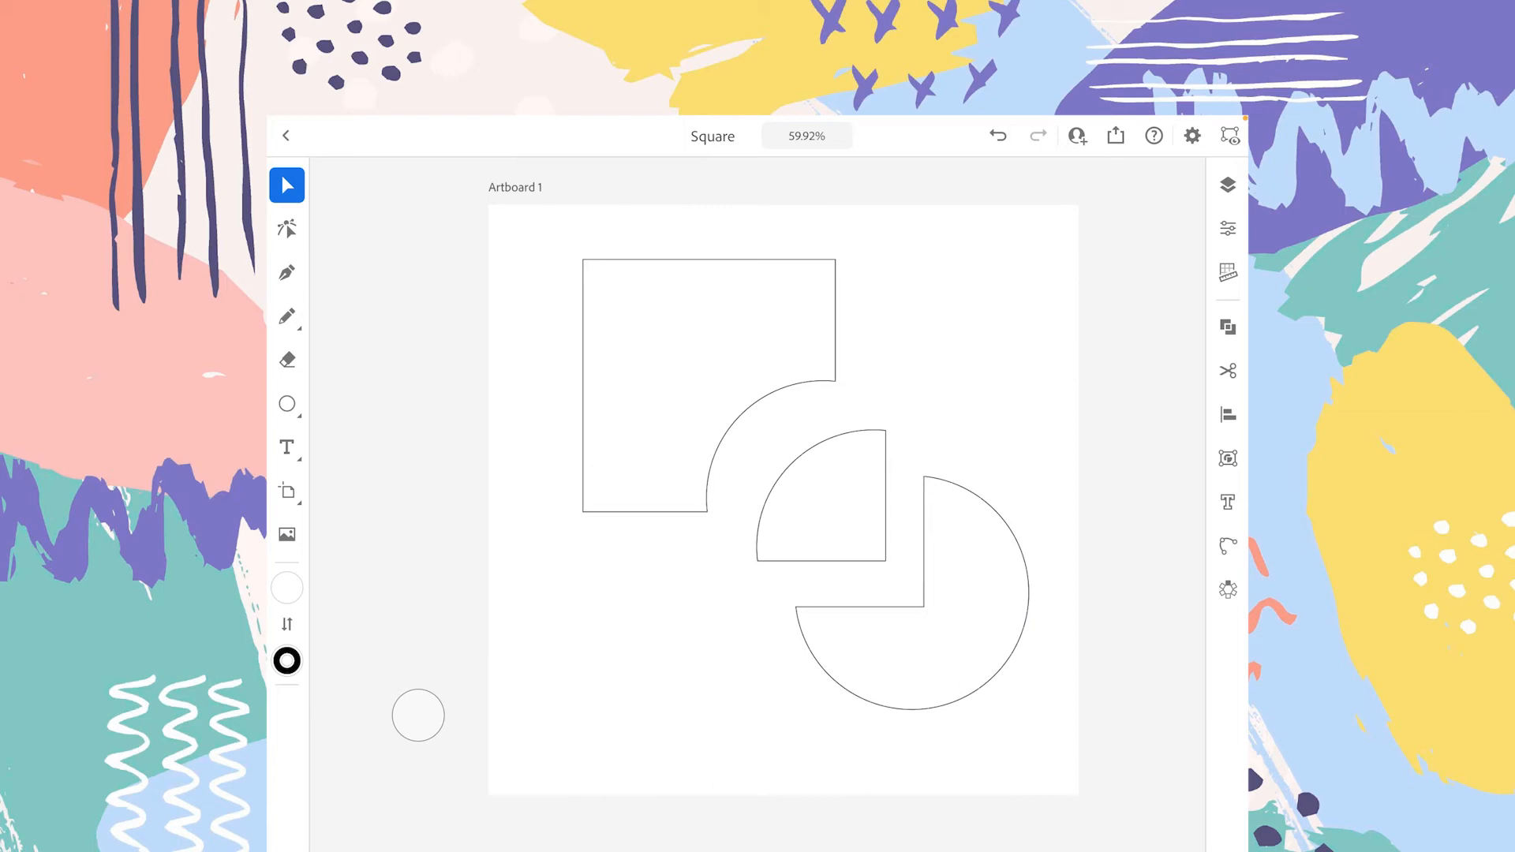
left_click(820, 500)
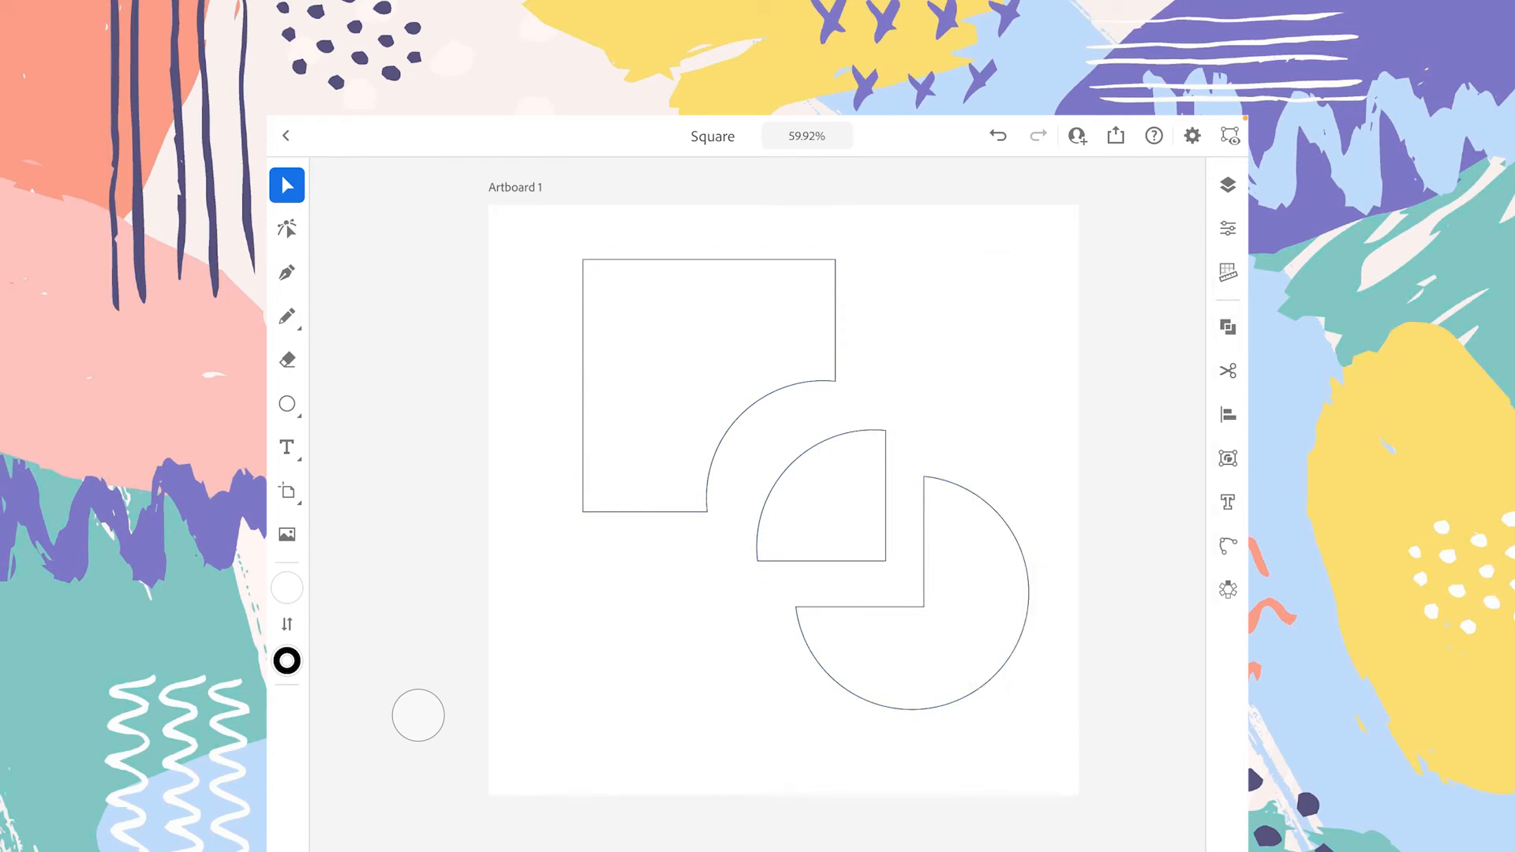
Undo back to the separate square and circle and apply Exclude overlap to both
left_click(704, 385)
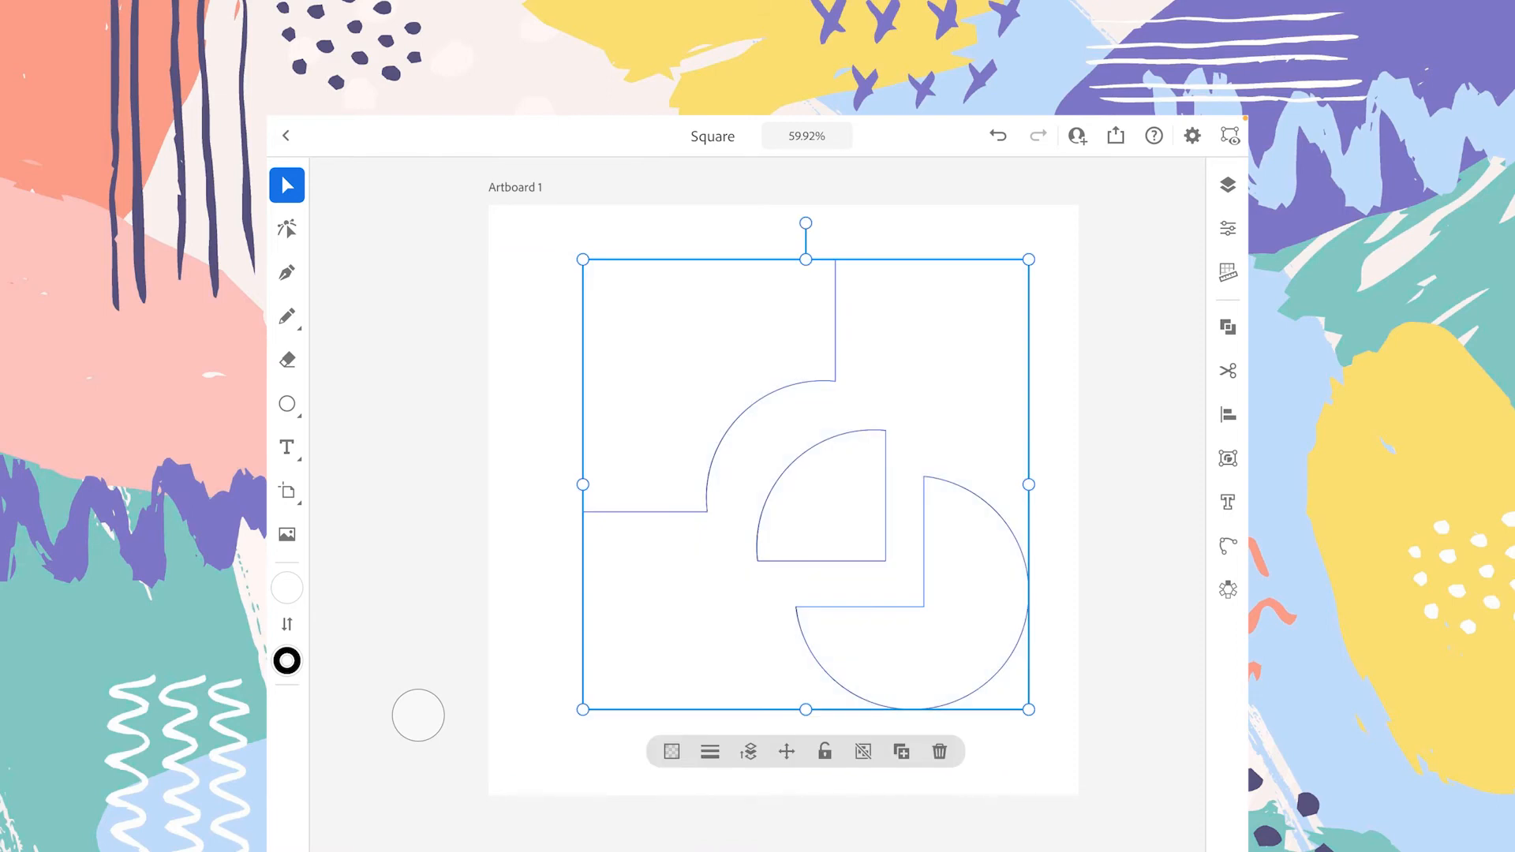
left_click(1227, 326)
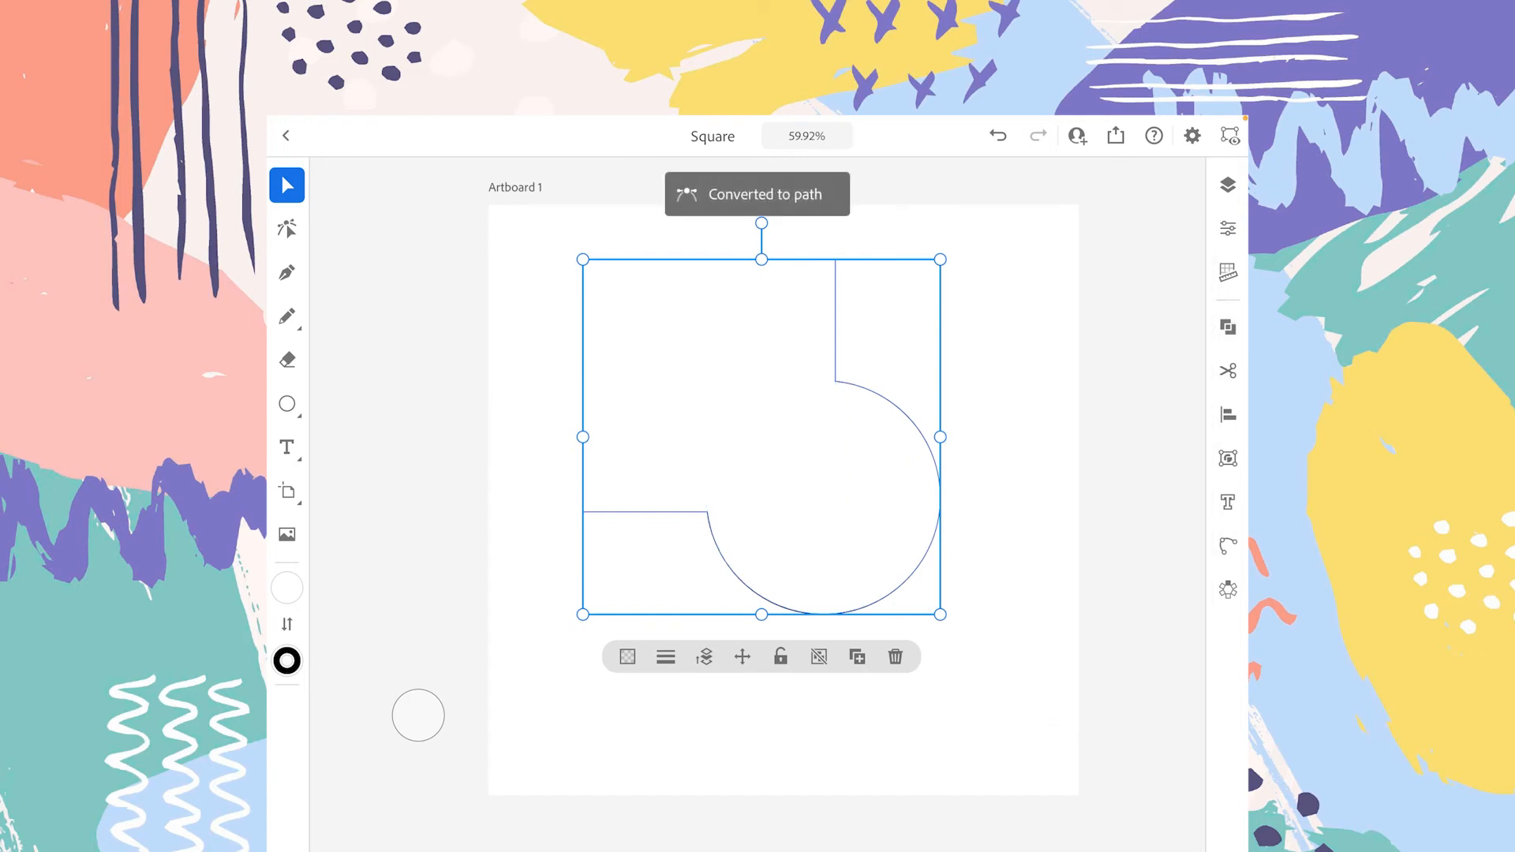
left_click(1227, 326)
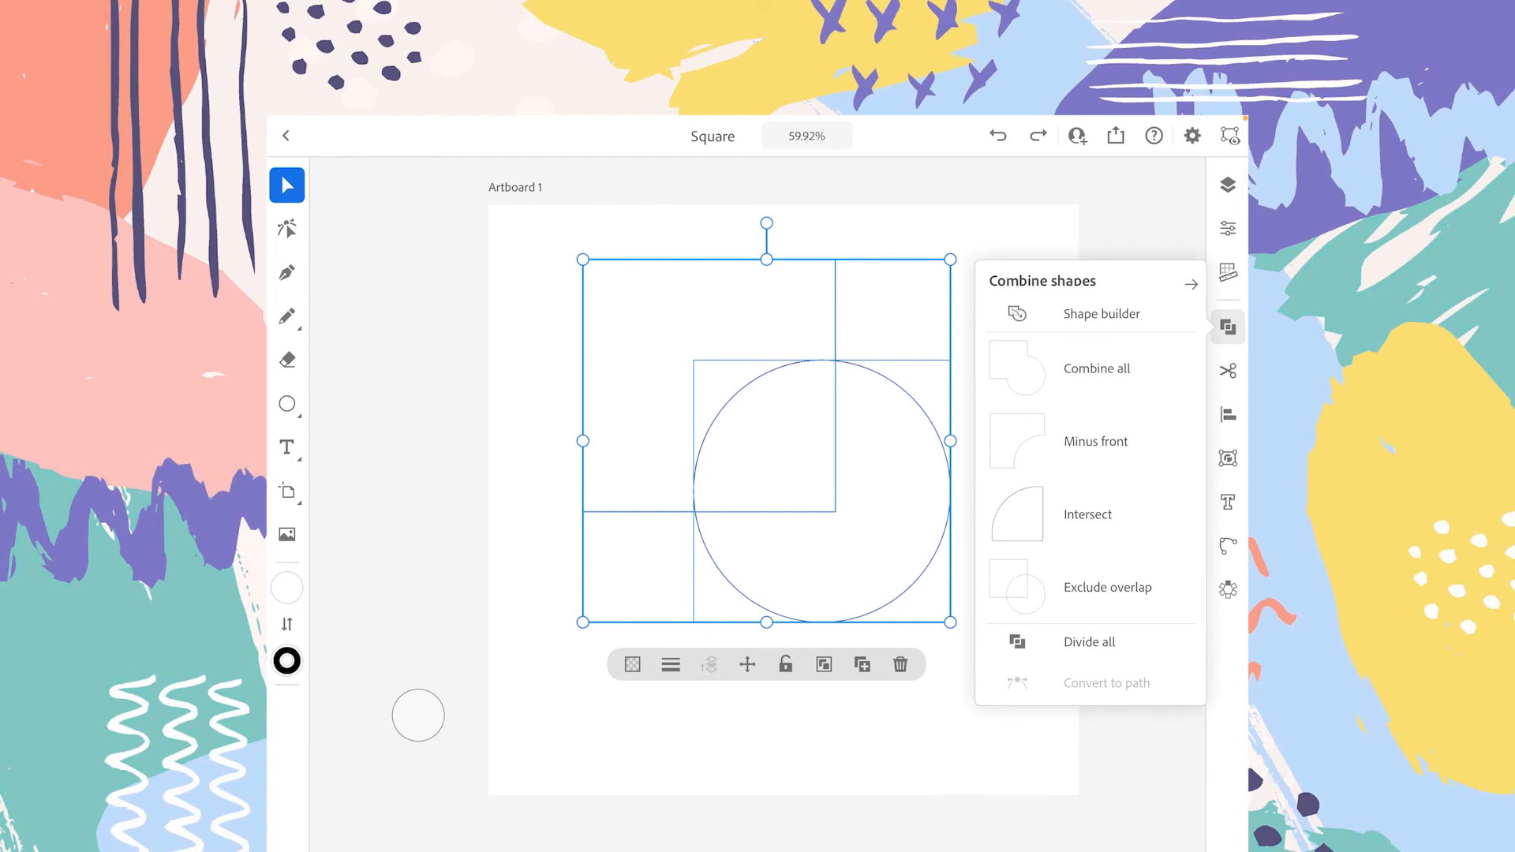
left_click(1108, 587)
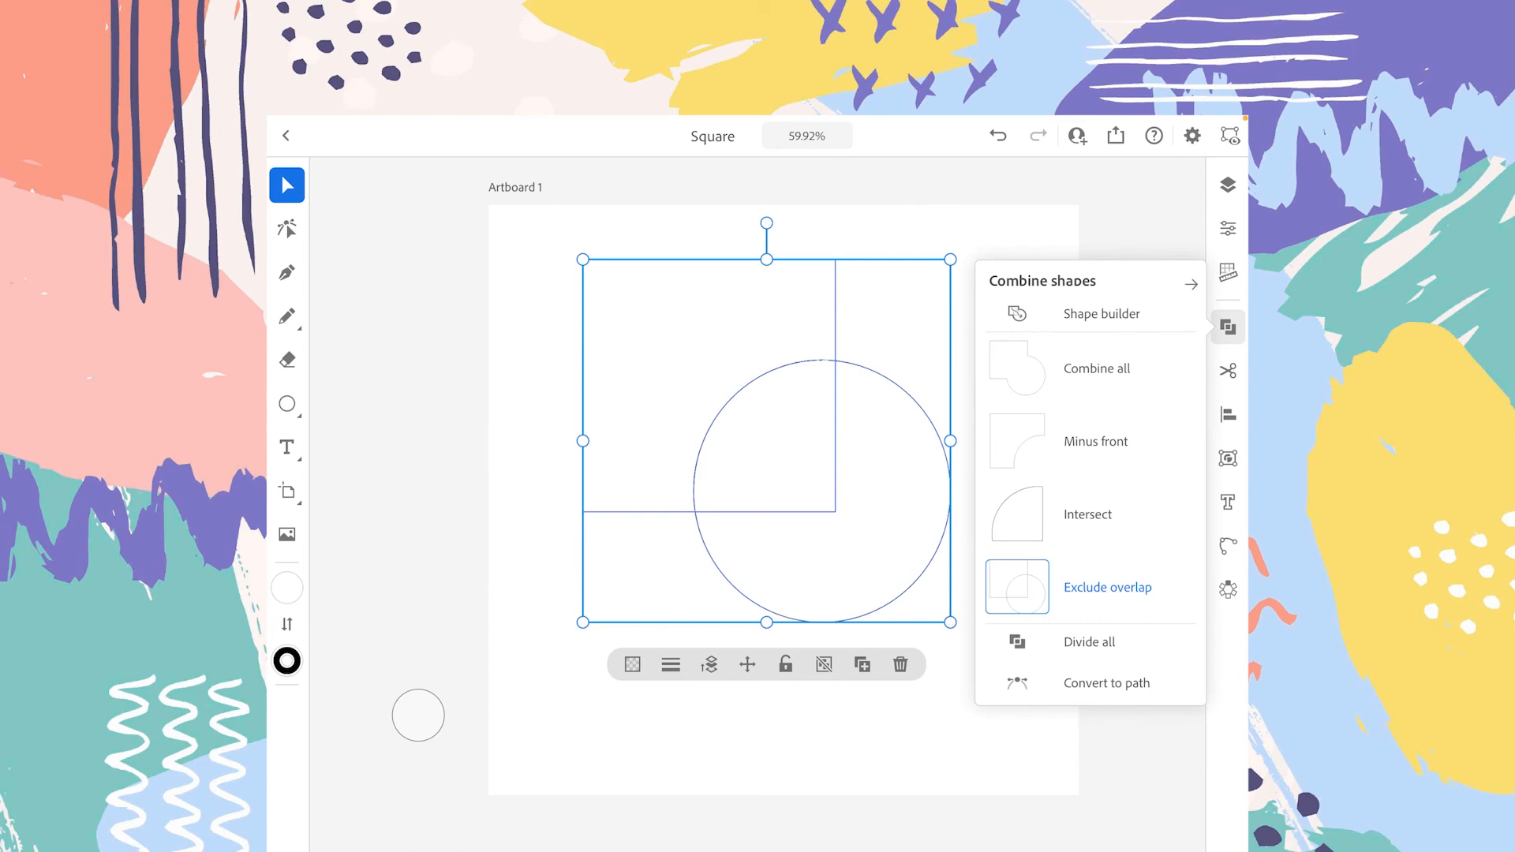
Convert the excluded-overlap result to editable paths, deselect, and reopen Combine shapes
left_click(1106, 681)
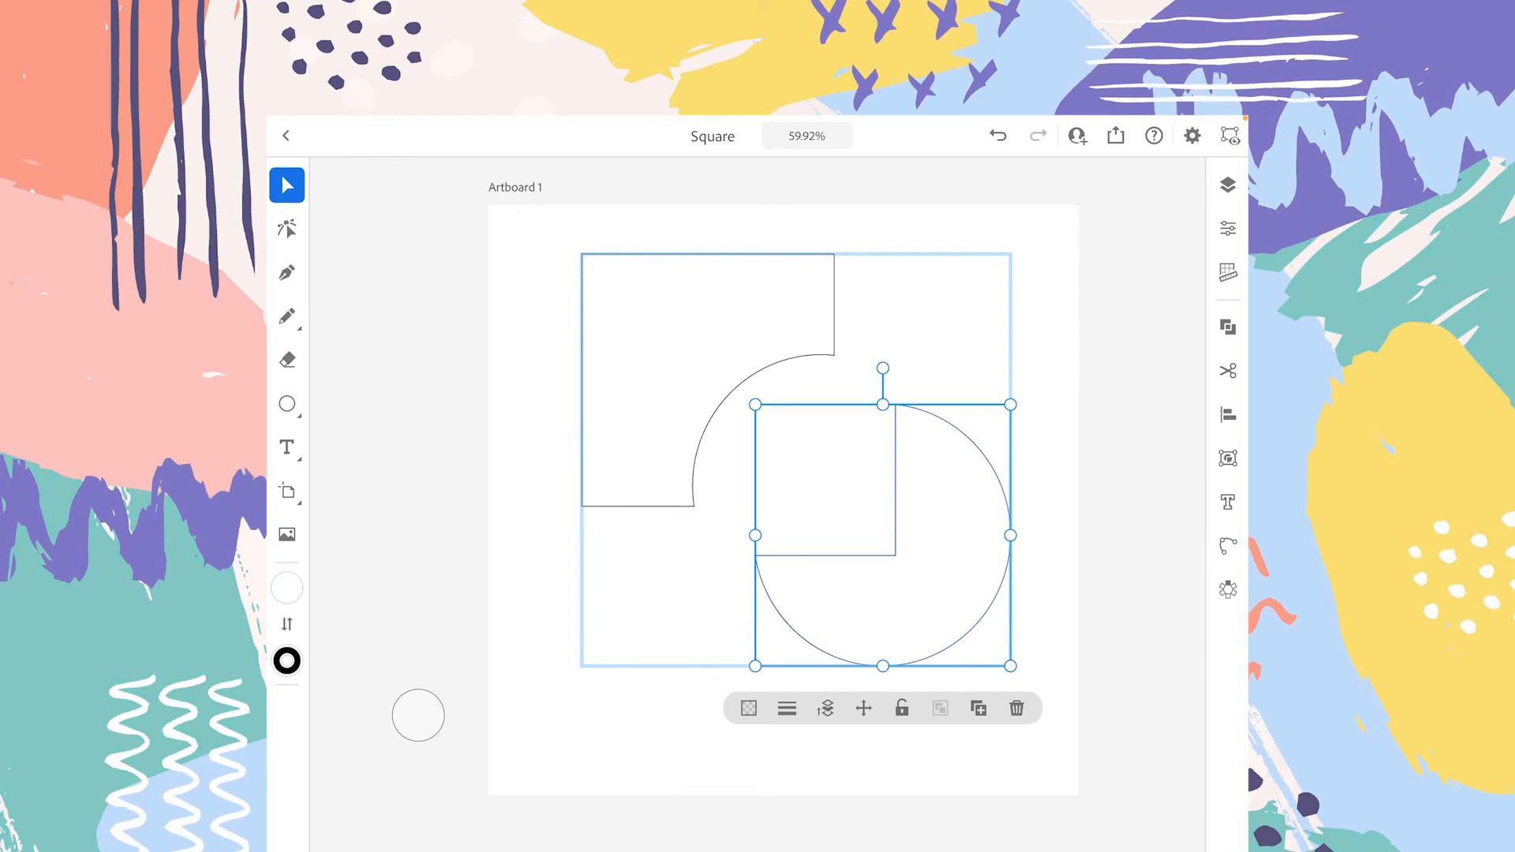
left_click(1227, 327)
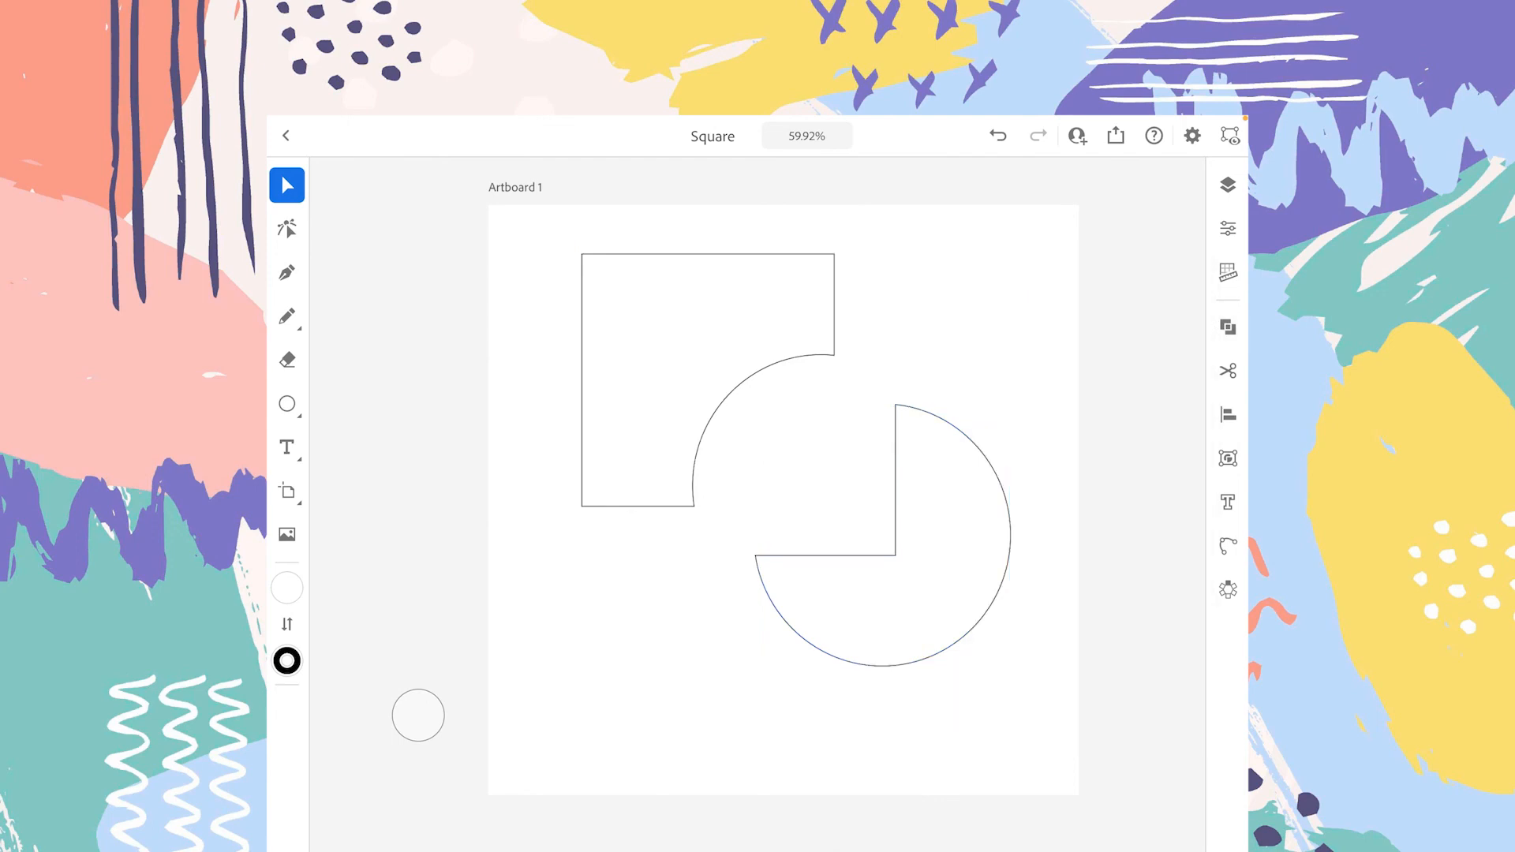
left_click(1228, 325)
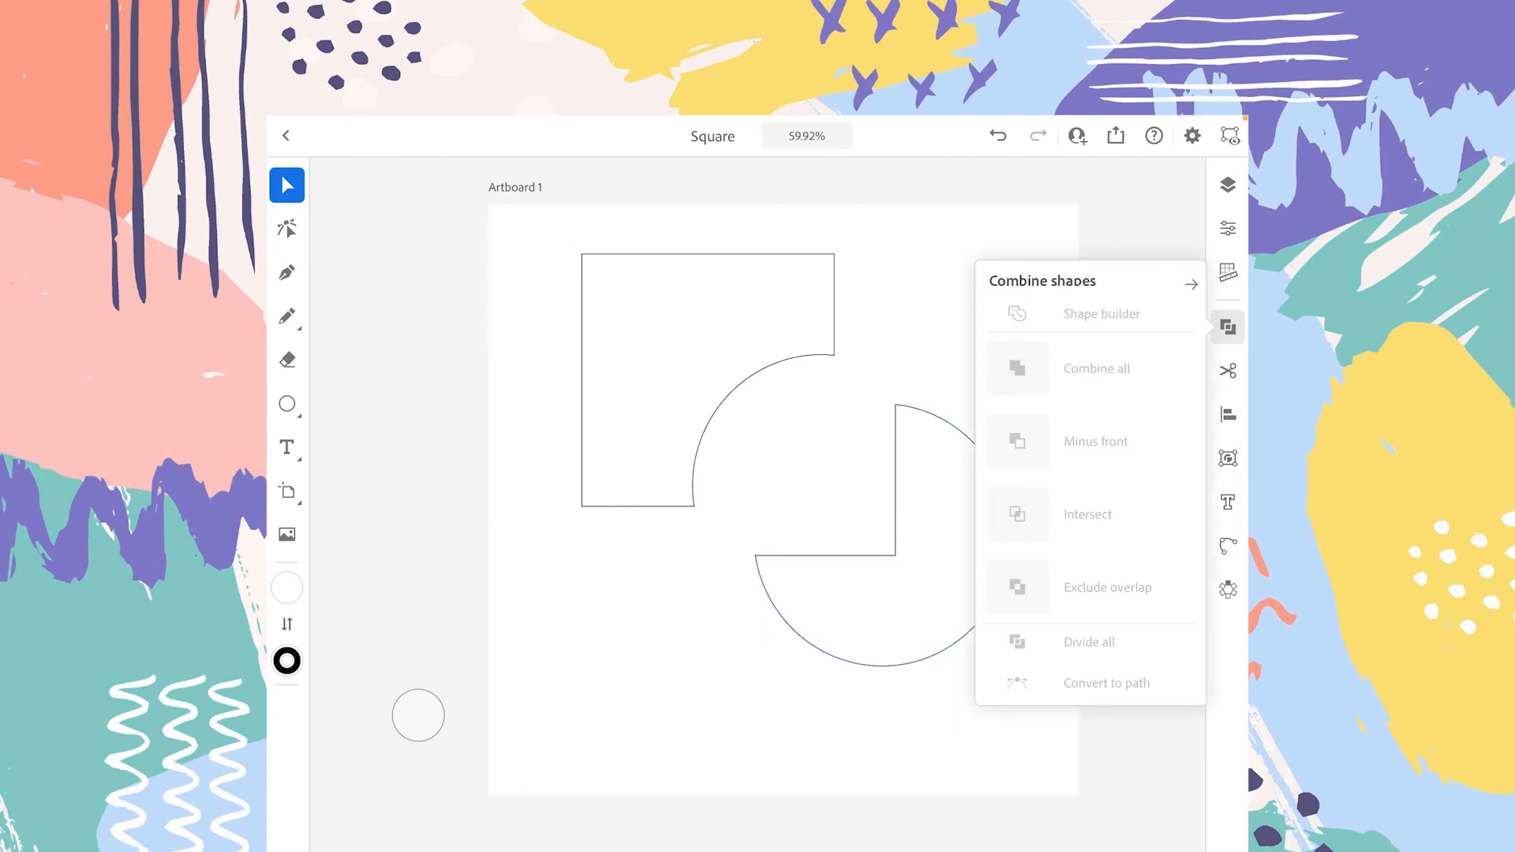